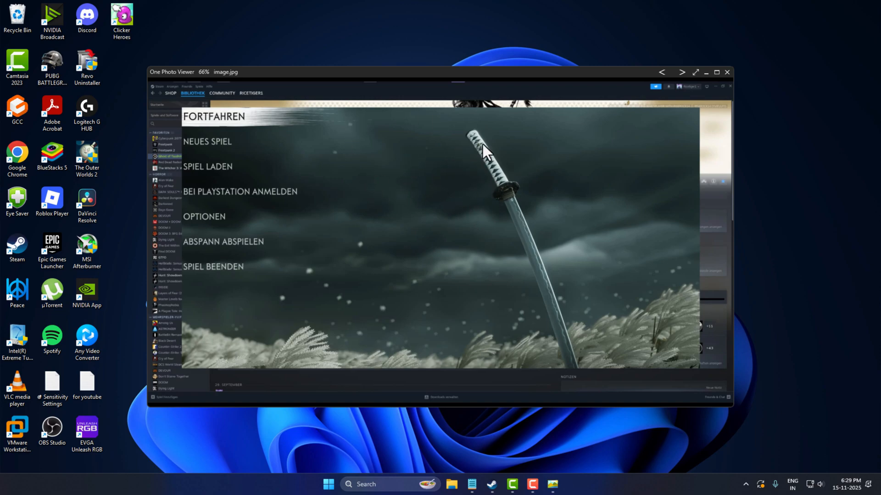
{"action": "mouse_move", "coordinate": [496, 147]}
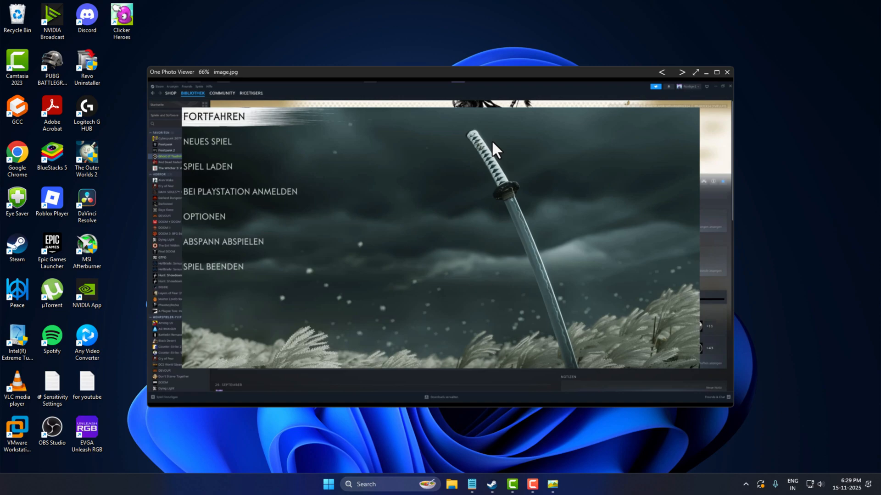
{"action": "mouse_move", "coordinate": [609, 172]}
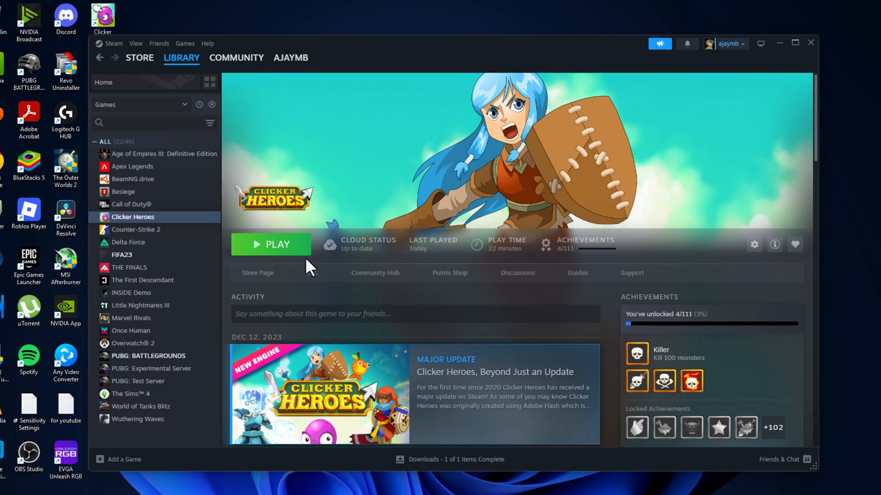
{"action": "mouse_move", "coordinate": [133, 216]}
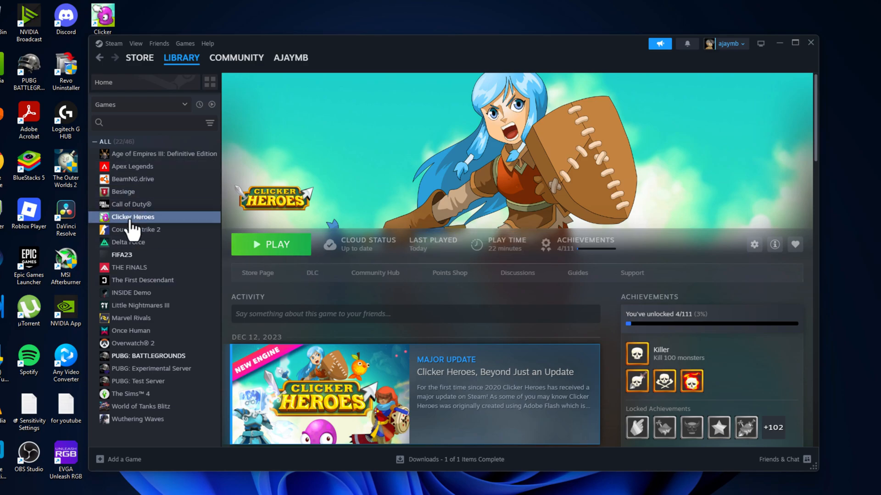
Give Clicker Heroes the launch options '-fullscreen -w 1920 -h 1080' and close its properties
{"action": "left_click", "coordinate": [753, 244]}
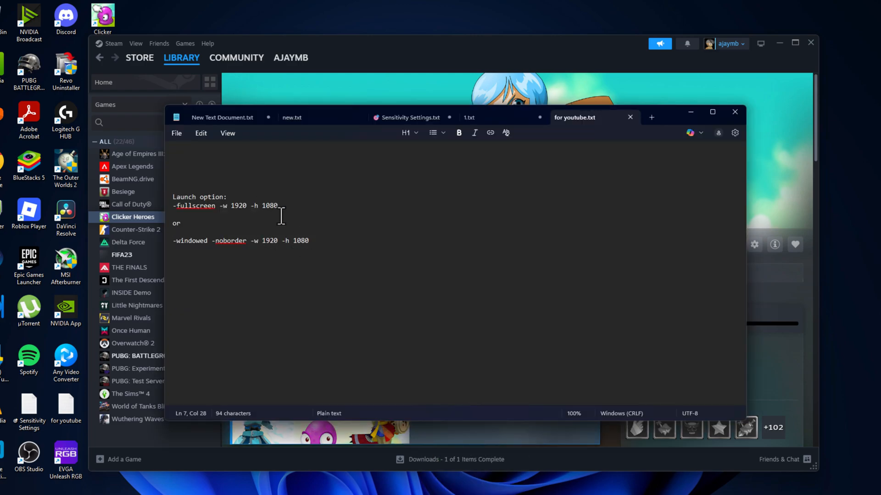
{"action": "right_click", "coordinate": [225, 206]}
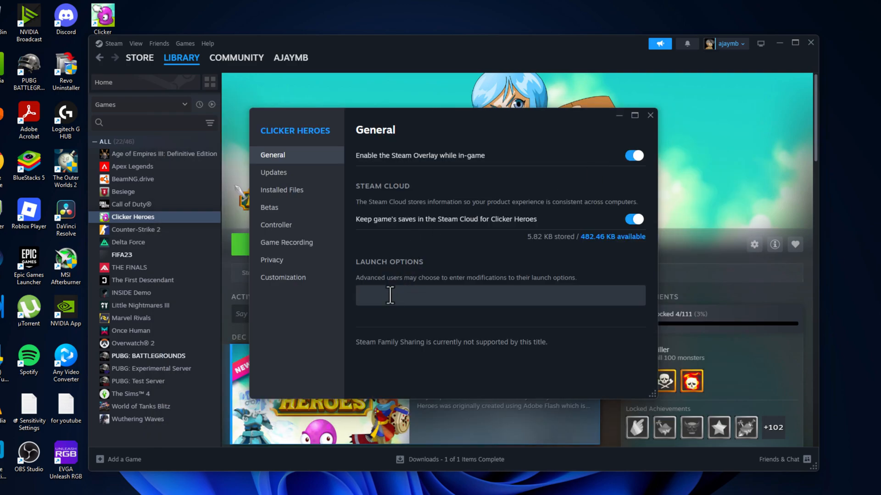
{"action": "type", "text": "-fullscreen -w 1920 -h 1080"}
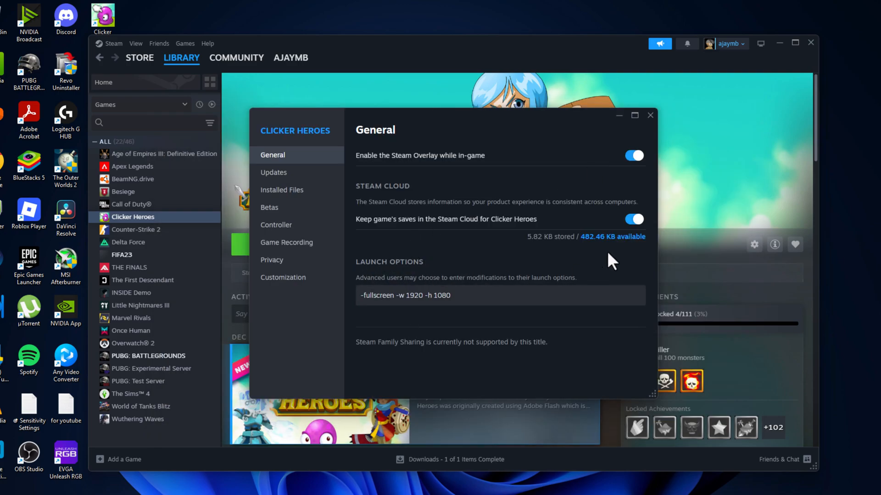
{"action": "mouse_move", "coordinate": [650, 331]}
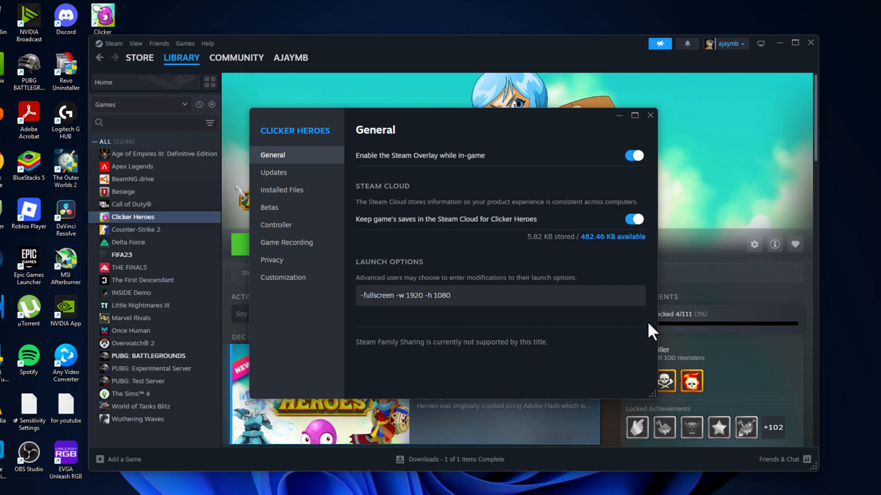
{"action": "mouse_move", "coordinate": [542, 483]}
{"action": "type", "text": "windowed -noborder"}
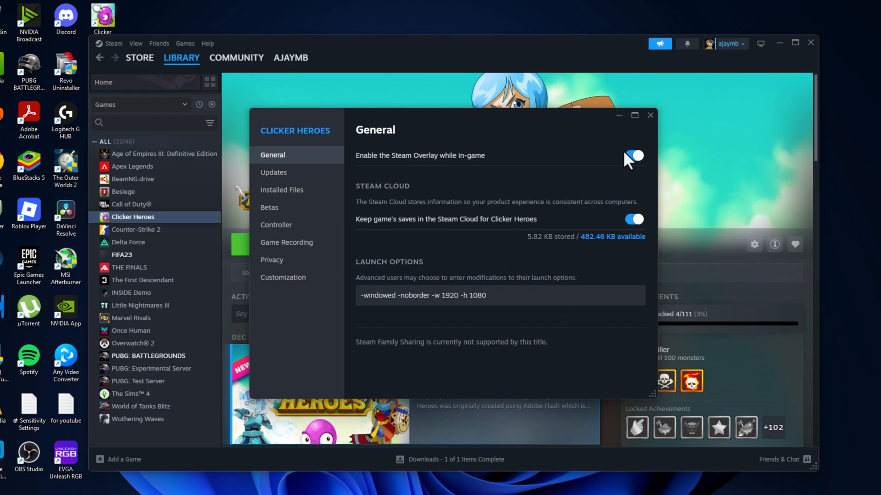
{"action": "left_click", "coordinate": [649, 116]}
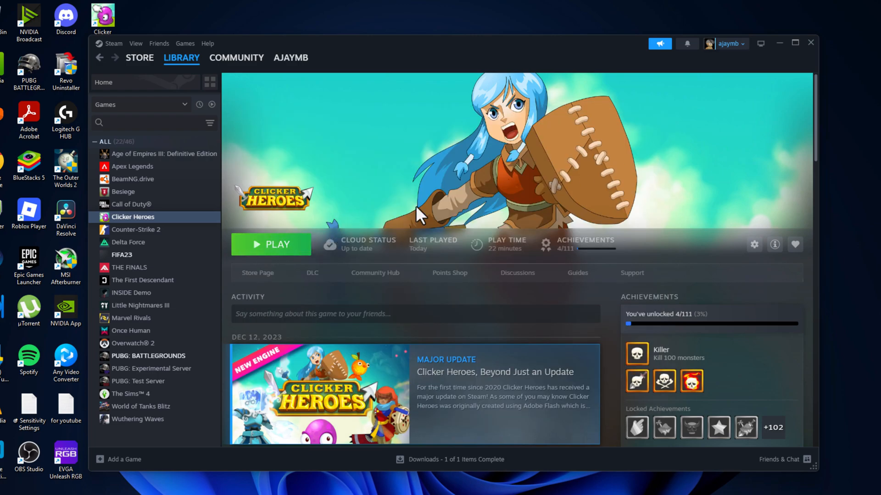
{"action": "mouse_move", "coordinate": [301, 228]}
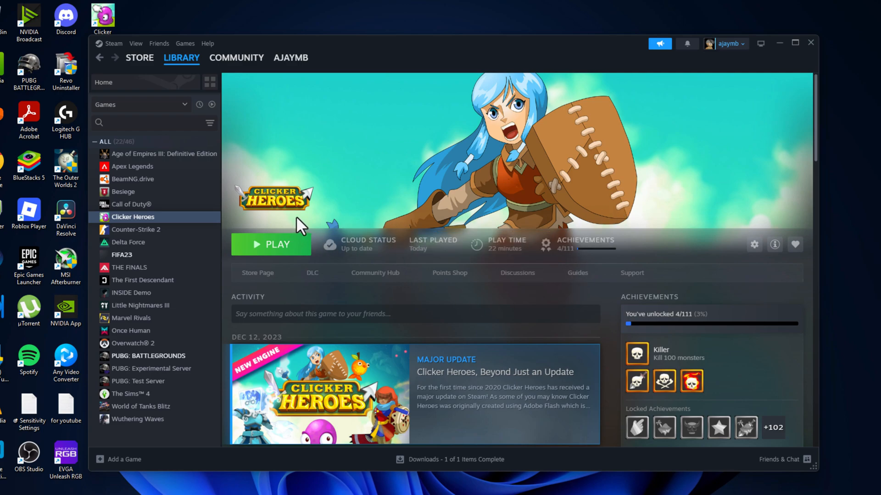
{"action": "mouse_move", "coordinate": [169, 208]}
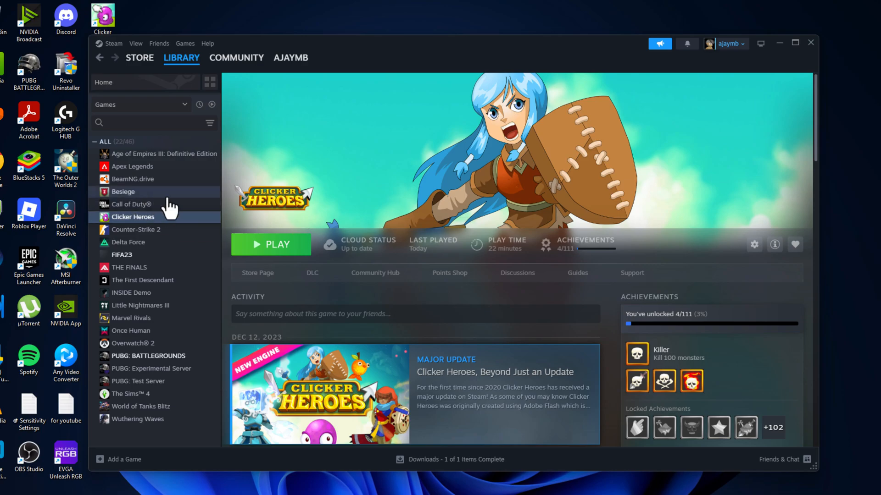
{"action": "mouse_move", "coordinate": [279, 244]}
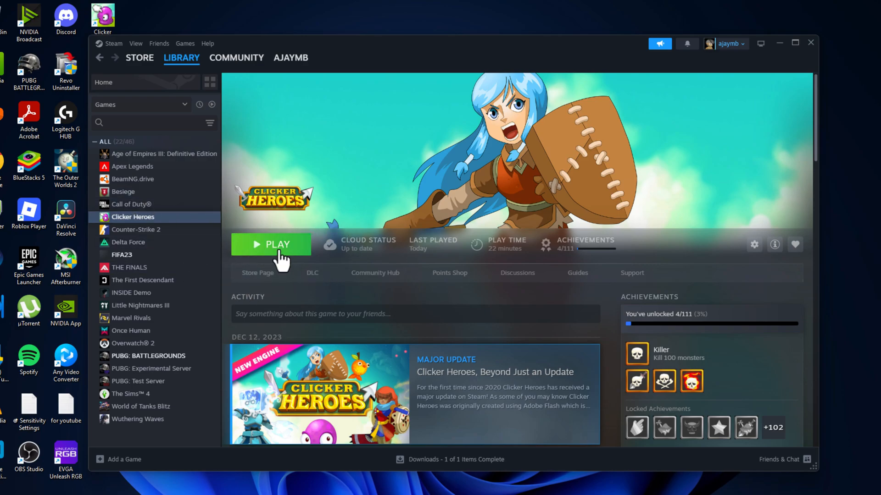
Reach the Installed Files page of Clicker Heroes' Steam properties
{"action": "right_click", "coordinate": [133, 216]}
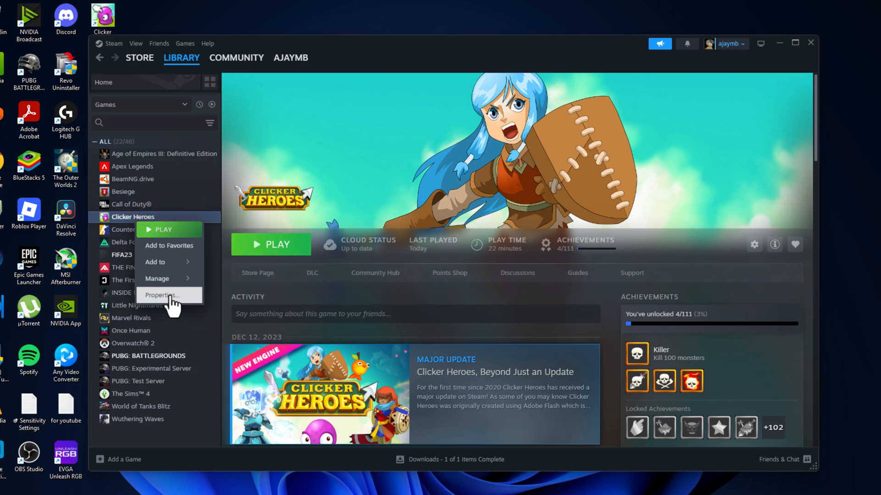
{"action": "left_click", "coordinate": [162, 295]}
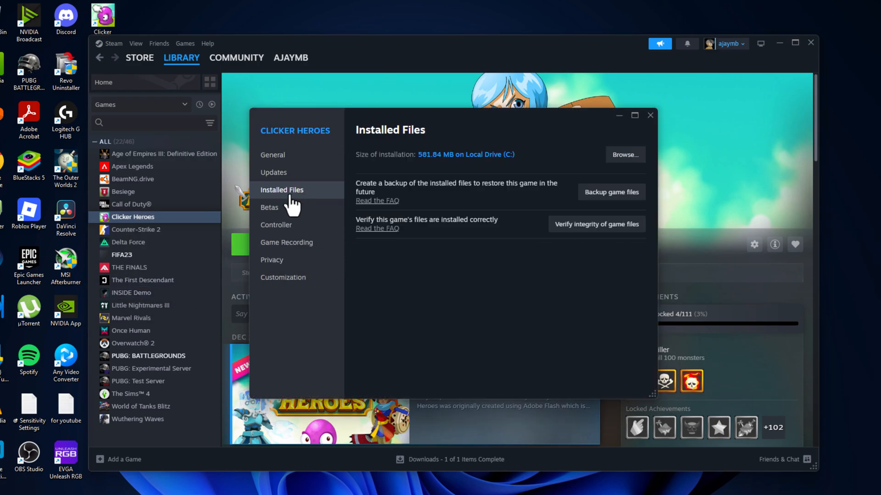
{"action": "left_click", "coordinate": [624, 154]}
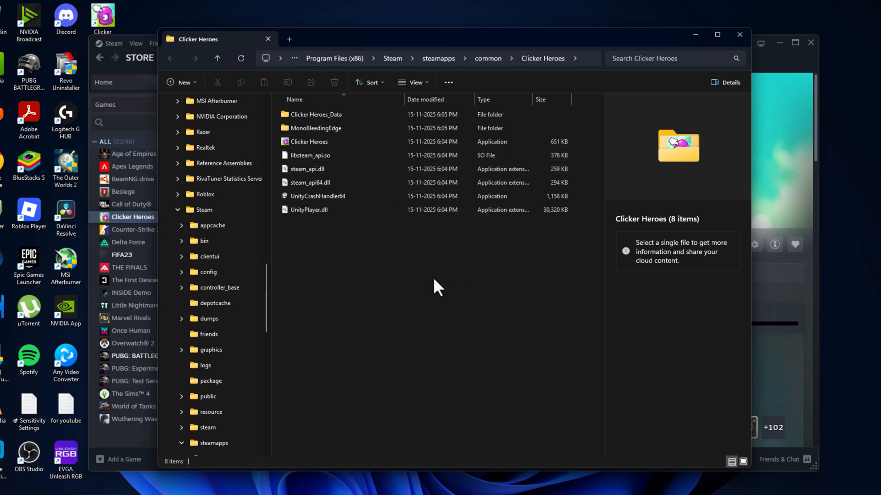
{"action": "mouse_move", "coordinate": [314, 156]}
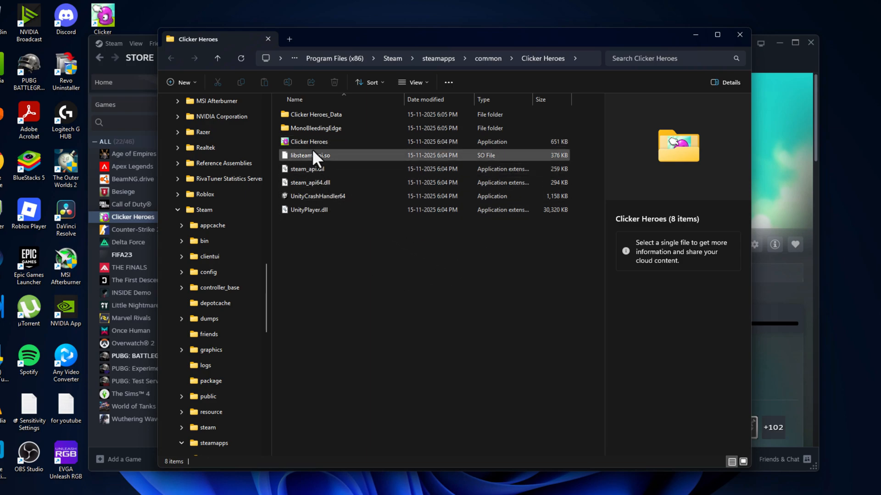
Make Clicker Heroes.exe override high DPI scaling with scaling performed by Application
{"action": "left_click", "coordinate": [308, 141]}
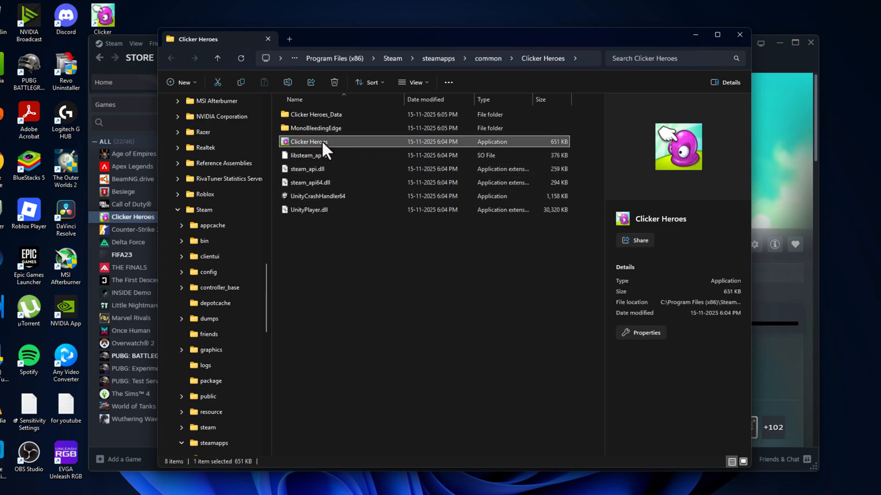
{"action": "right_click", "coordinate": [308, 141]}
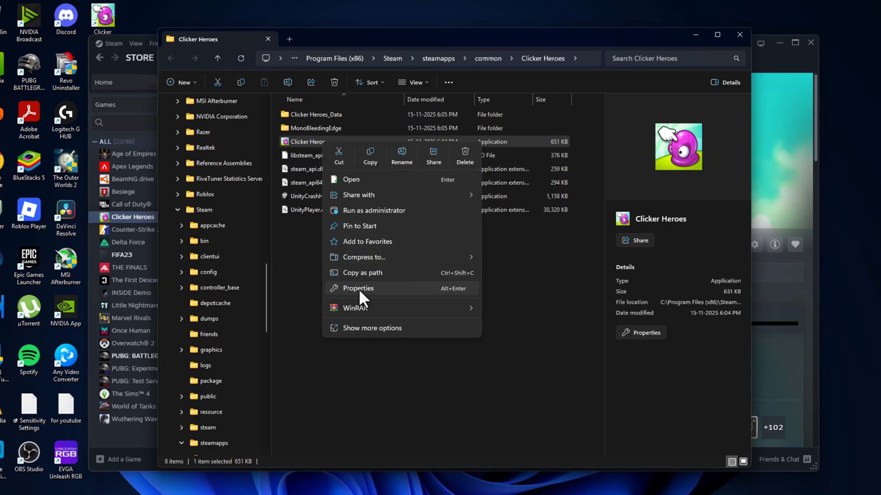
{"action": "left_click", "coordinate": [357, 288]}
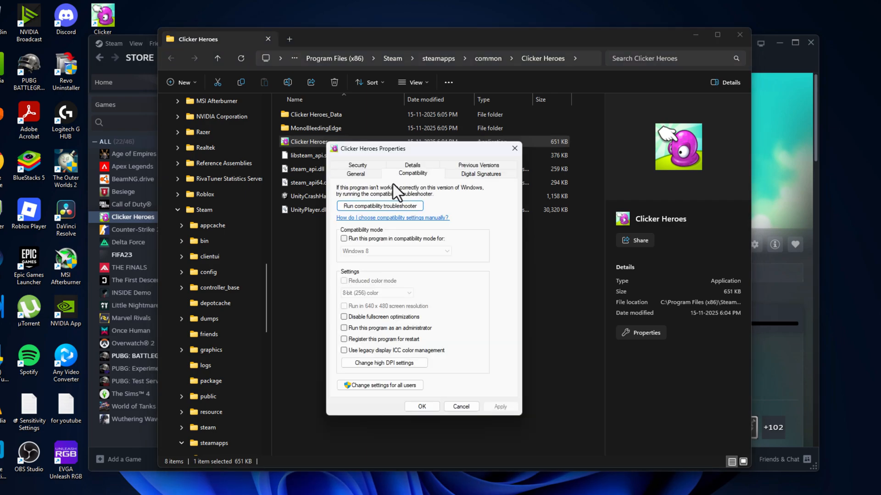
{"action": "mouse_move", "coordinate": [360, 351]}
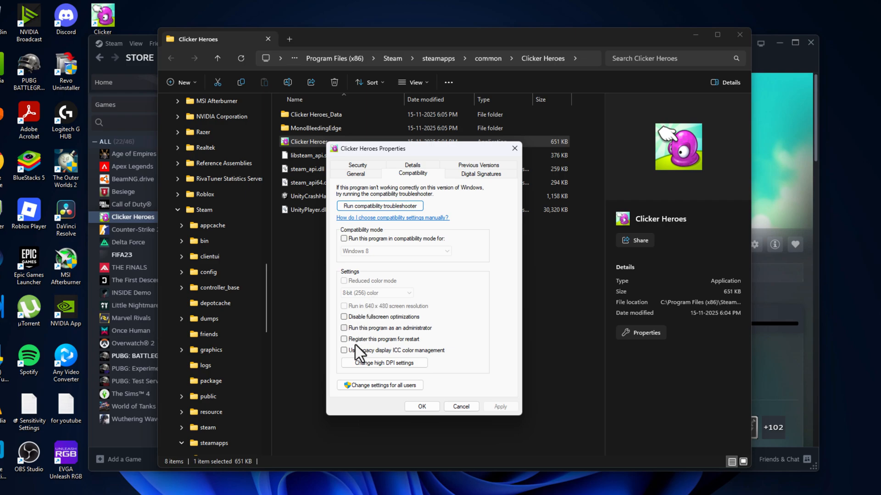
{"action": "left_click", "coordinate": [383, 362]}
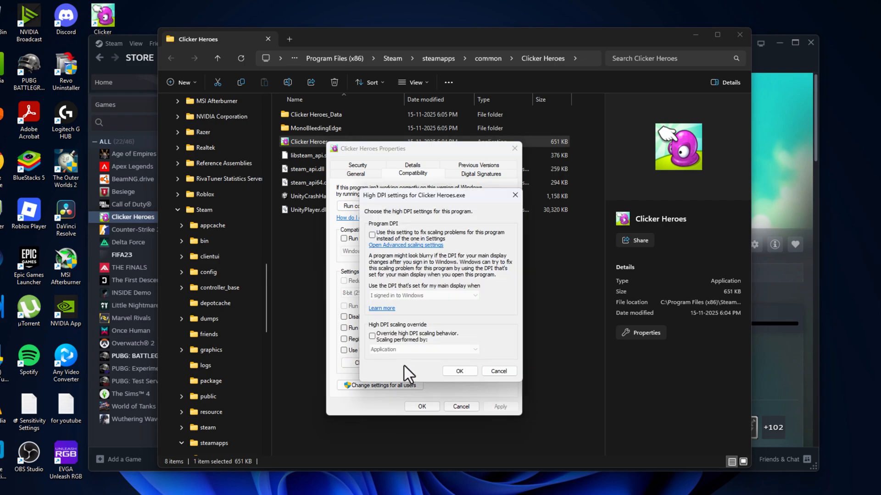
{"action": "left_click", "coordinate": [371, 335]}
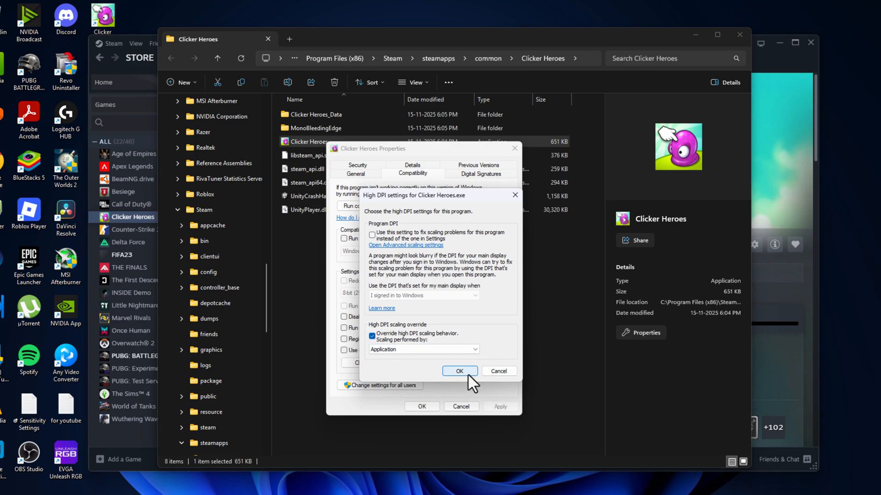
{"action": "left_click", "coordinate": [458, 371]}
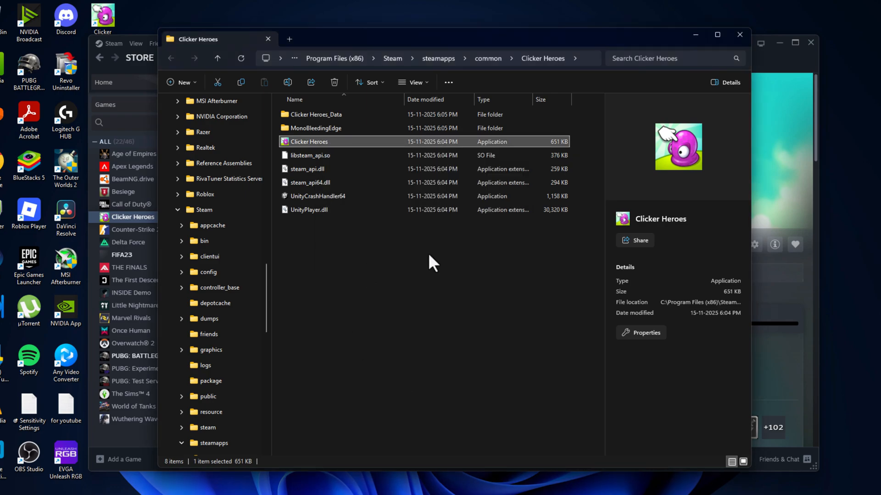
{"action": "mouse_move", "coordinate": [506, 225]}
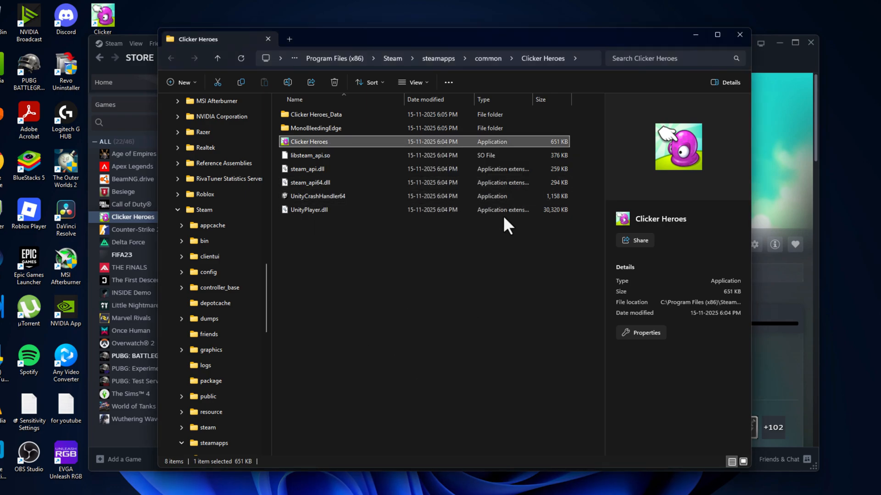
Disable fullscreen optimizations for Clicker Heroes.exe in its Compatibility properties
{"action": "left_click", "coordinate": [396, 297]}
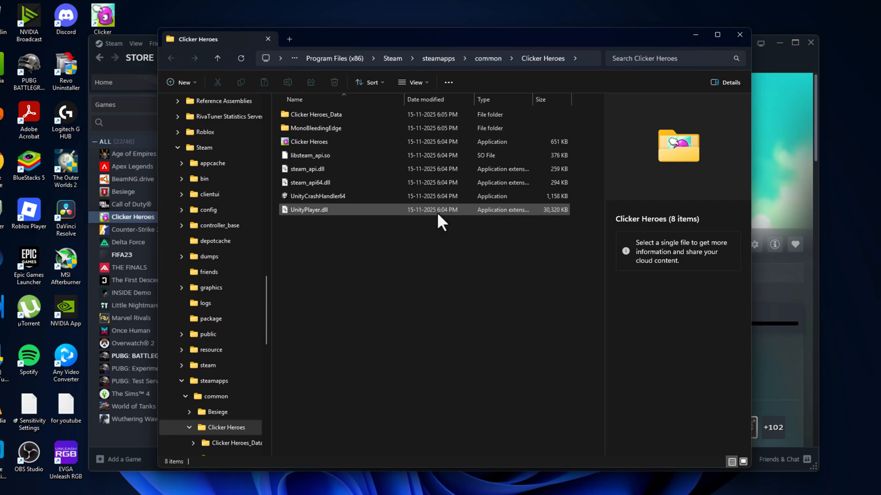
{"action": "left_click", "coordinate": [310, 141]}
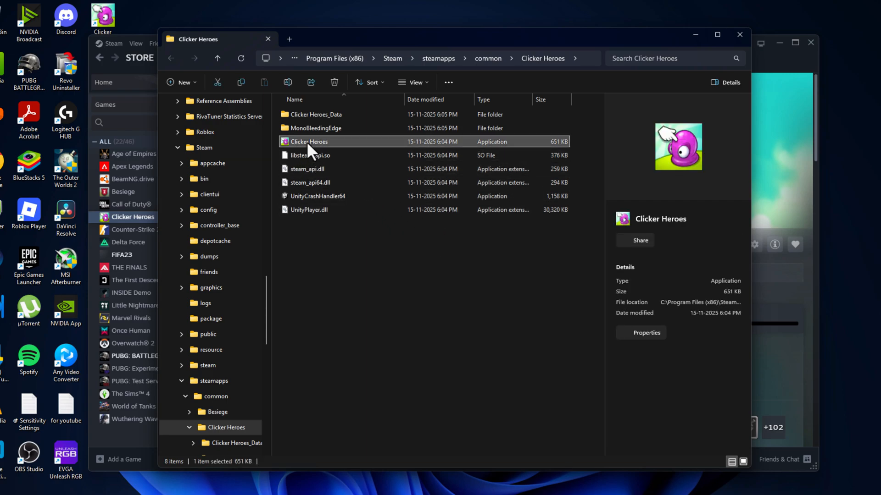
{"action": "right_click", "coordinate": [308, 141]}
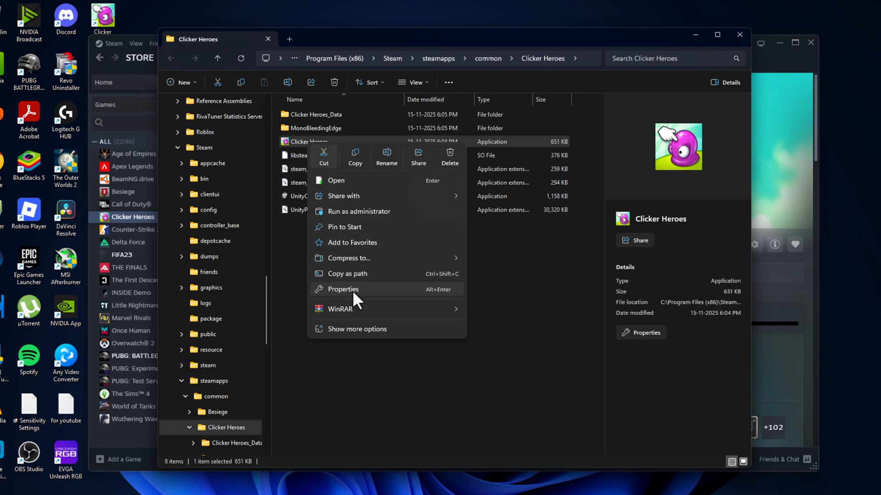
{"action": "left_click", "coordinate": [342, 289]}
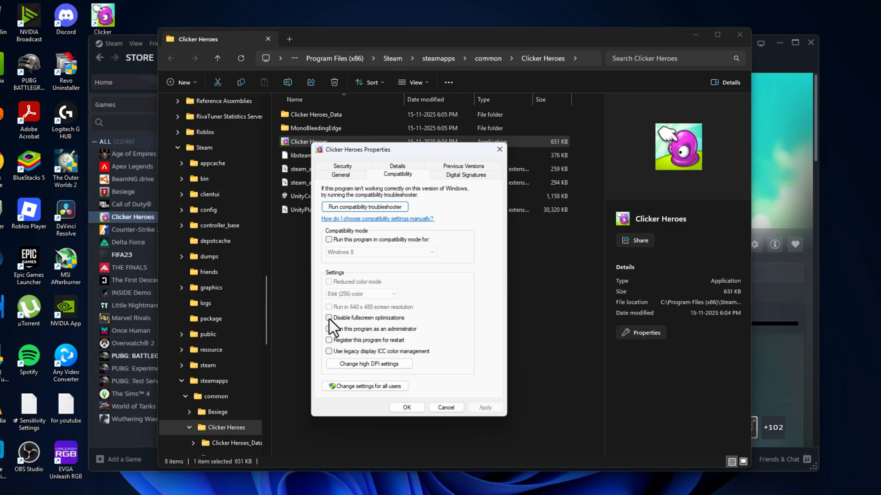
{"action": "left_click", "coordinate": [329, 318]}
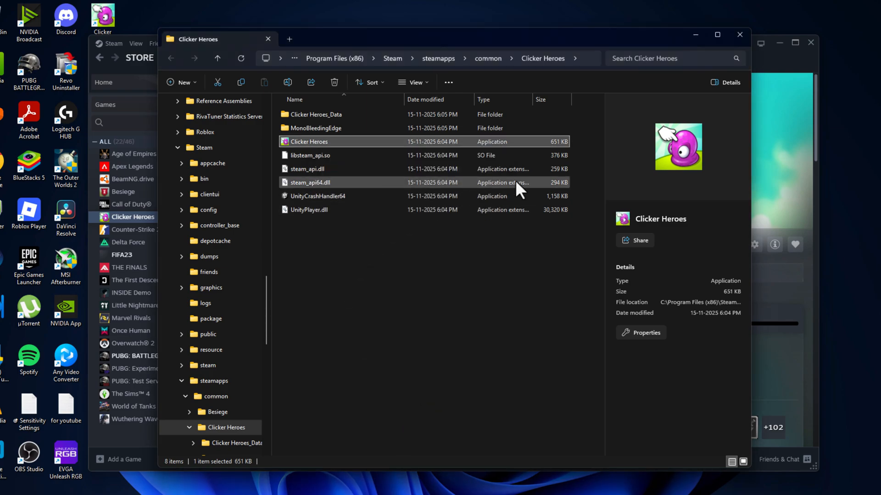
{"action": "mouse_move", "coordinate": [444, 287]}
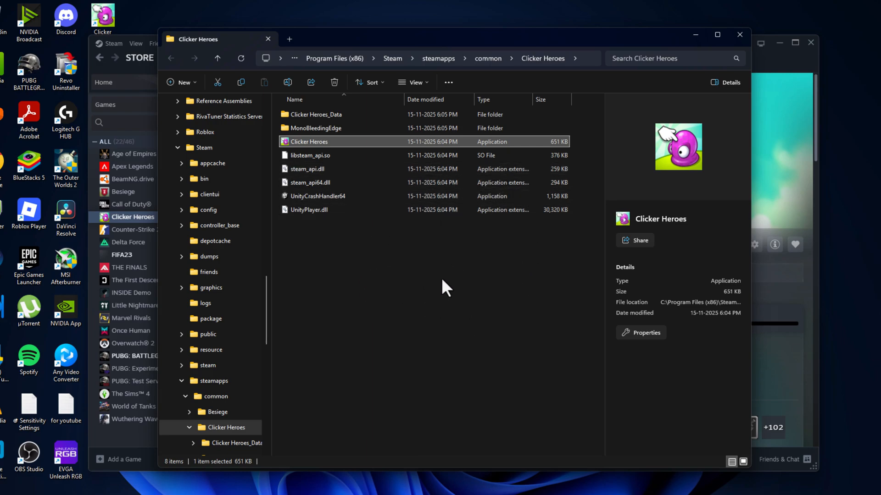
{"action": "mouse_move", "coordinate": [438, 259]}
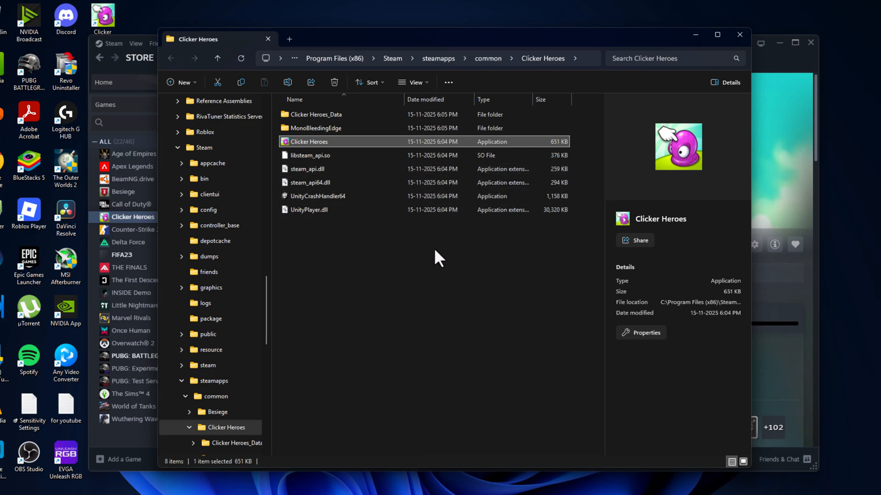
{"action": "mouse_move", "coordinate": [415, 250]}
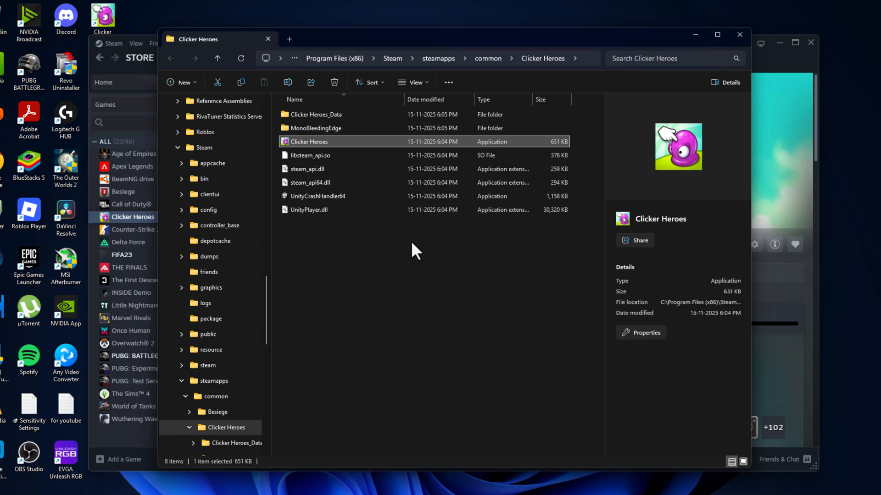
{"action": "mouse_move", "coordinate": [400, 246]}
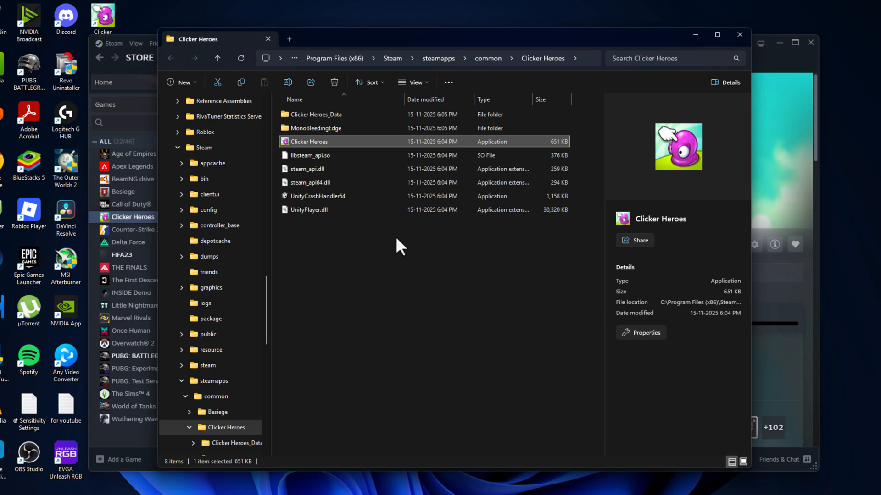
{"action": "key", "text": "alt+enter"}
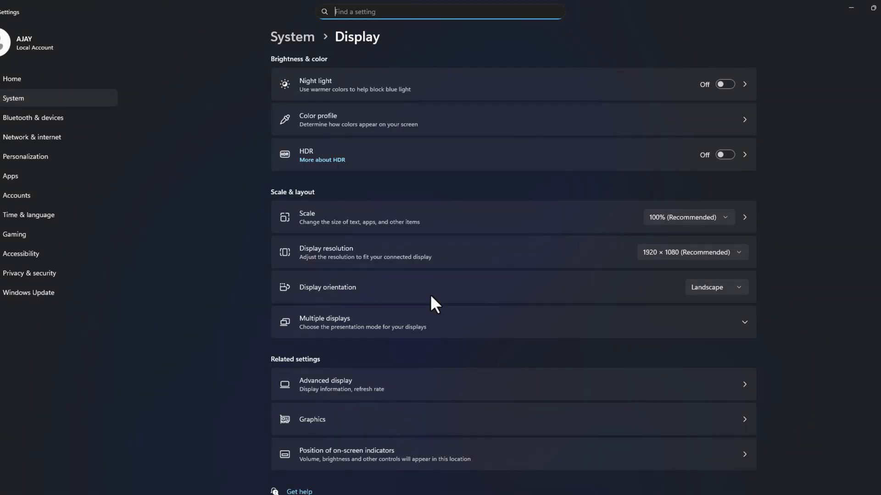
{"action": "mouse_move", "coordinate": [598, 265]}
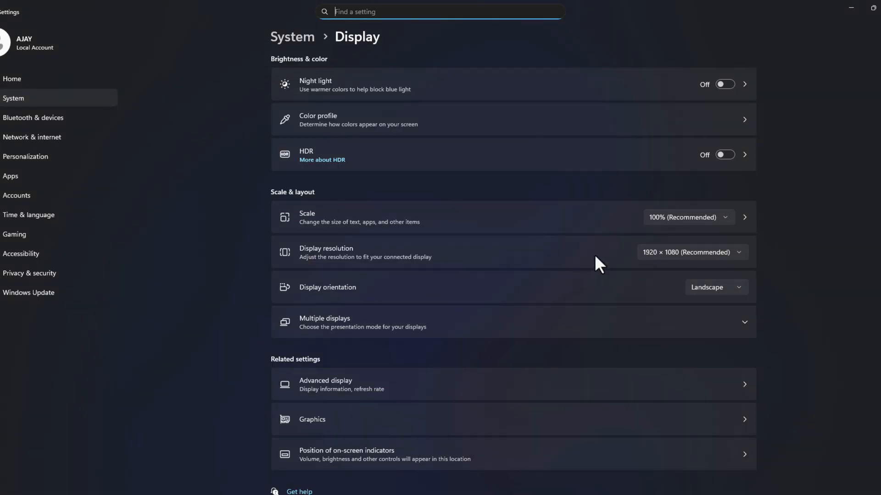
{"action": "mouse_move", "coordinate": [662, 233]}
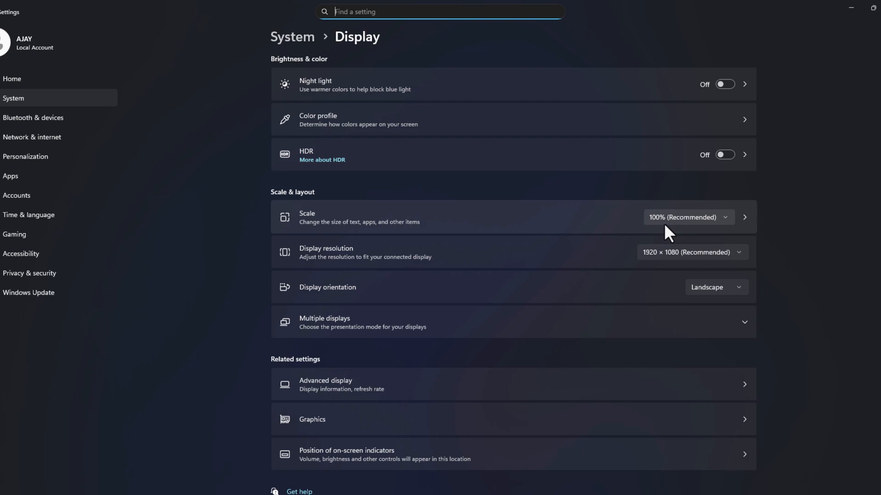
{"action": "mouse_move", "coordinate": [668, 233]}
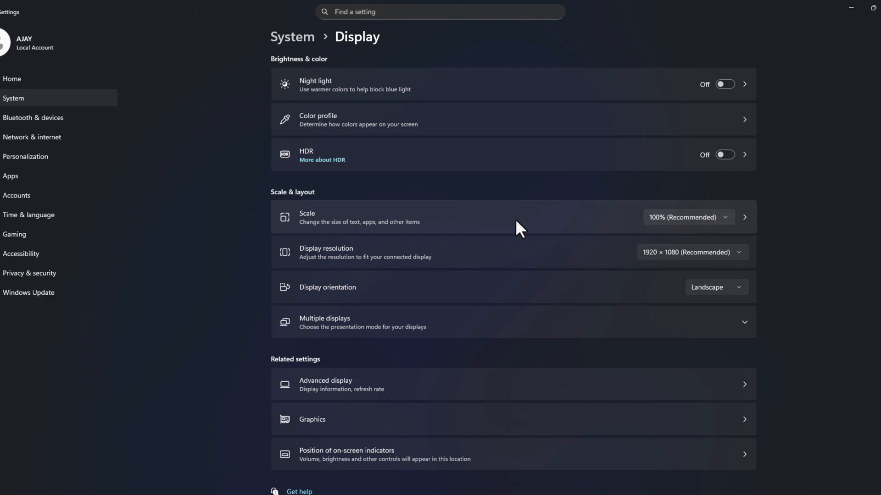
{"action": "mouse_move", "coordinate": [595, 233]}
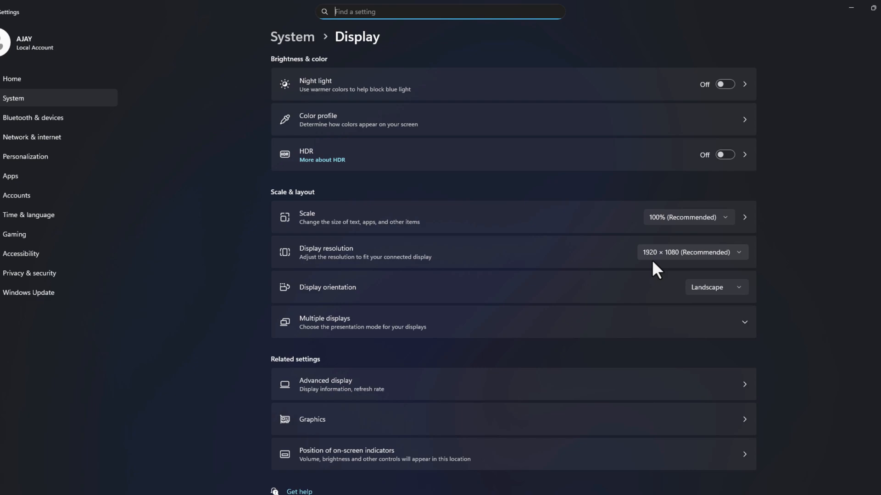
{"action": "mouse_move", "coordinate": [679, 266]}
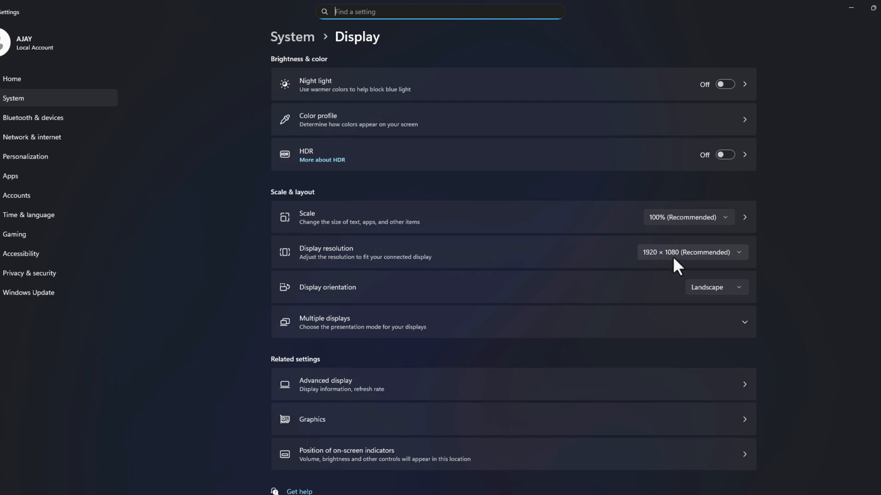
{"action": "mouse_move", "coordinate": [658, 280]}
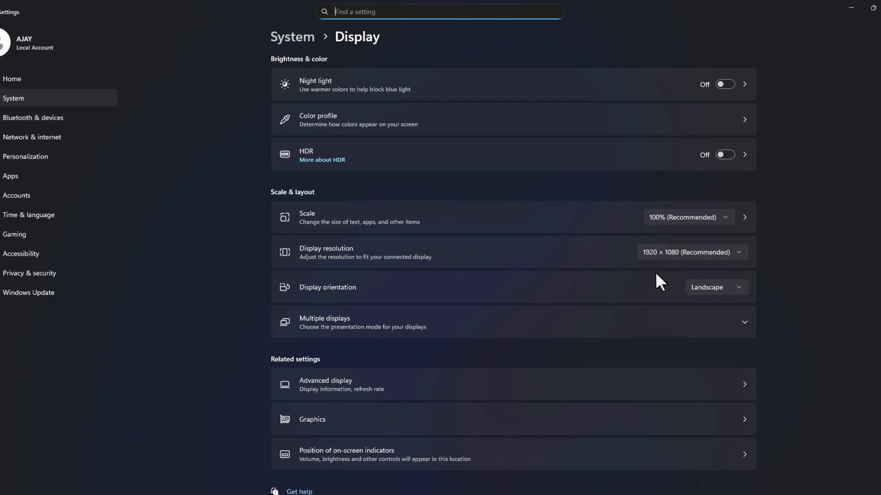
{"action": "mouse_move", "coordinate": [664, 281]}
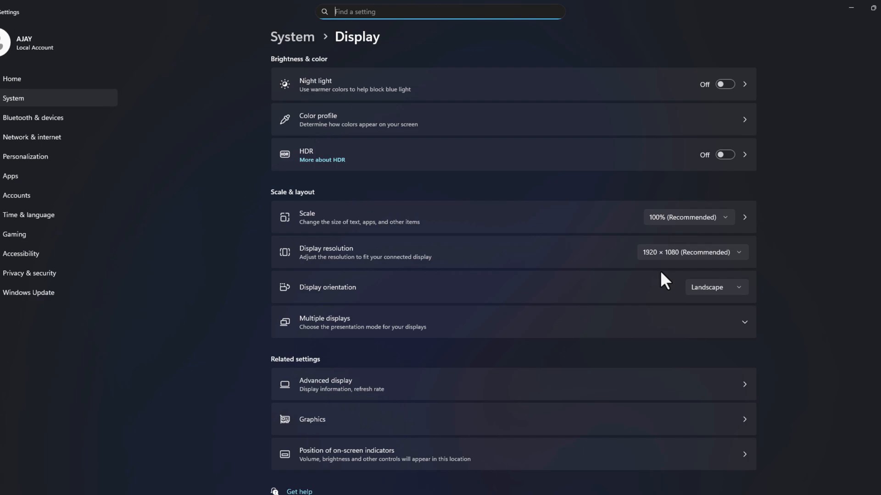
{"action": "mouse_move", "coordinate": [683, 275]}
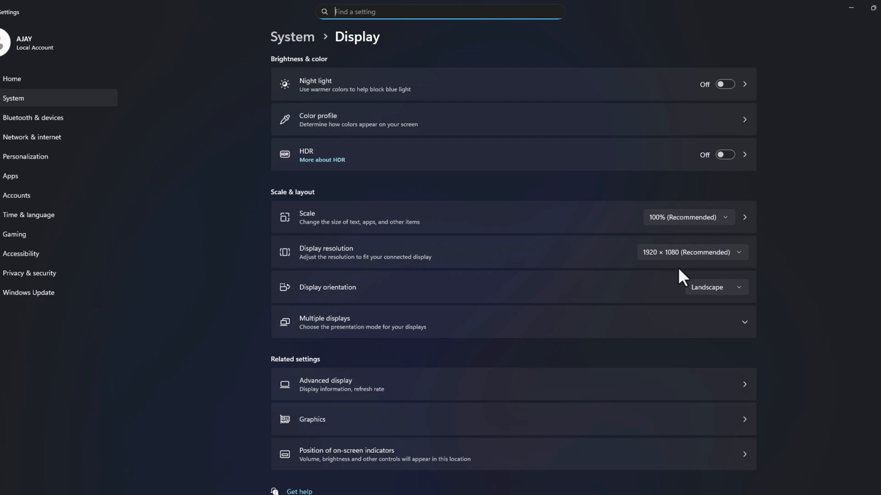
{"action": "mouse_move", "coordinate": [690, 264]}
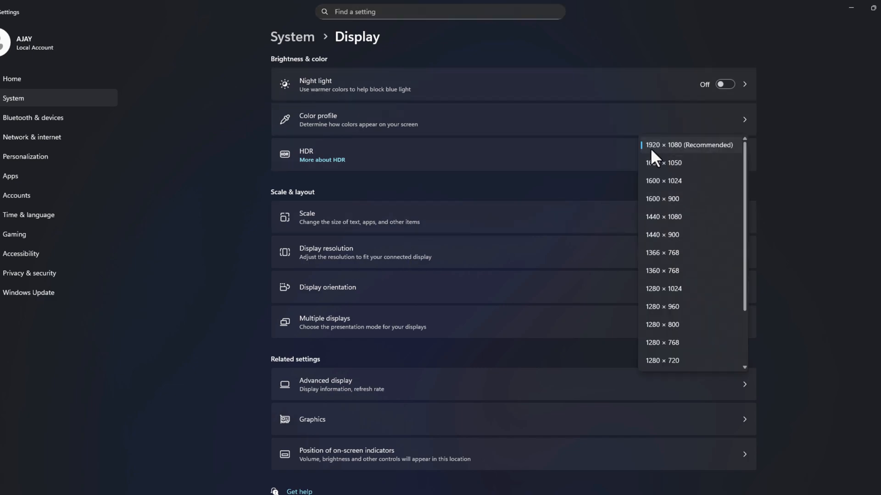
Keep the display resolution at 1920 × 1080 (Recommended) with 100% scale
{"action": "left_click", "coordinate": [687, 145]}
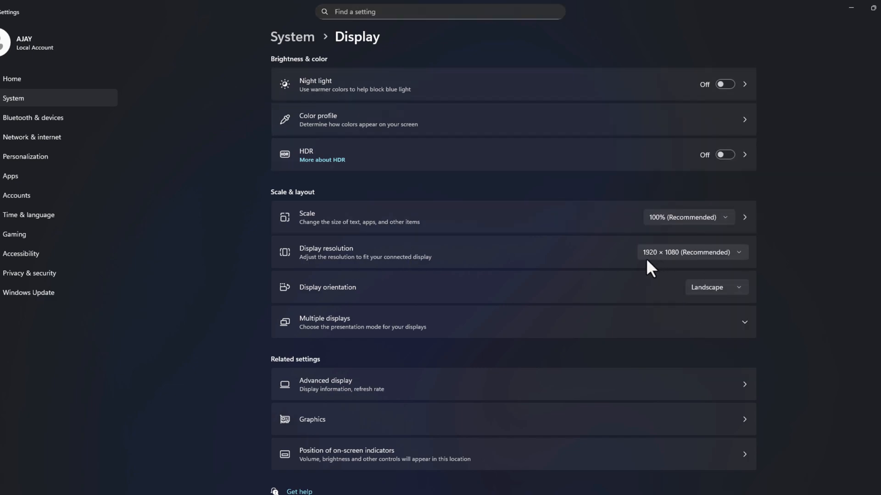
{"action": "mouse_move", "coordinate": [666, 267]}
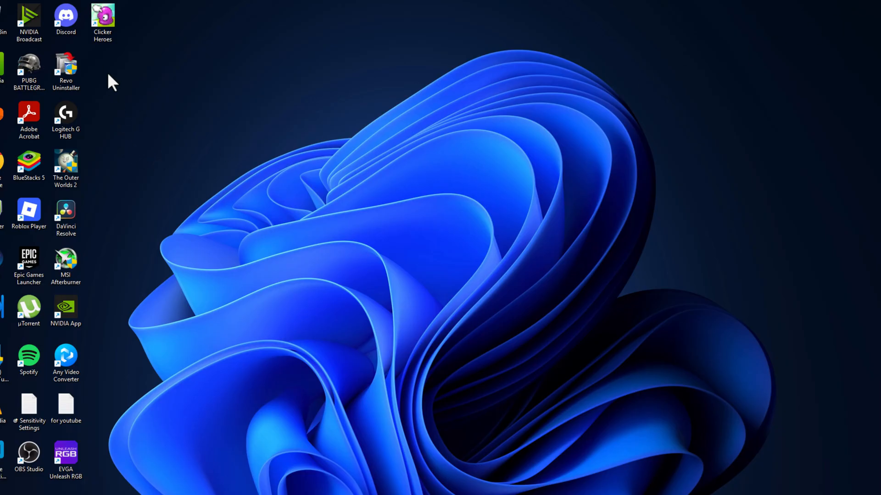
{"action": "mouse_move", "coordinate": [116, 62]}
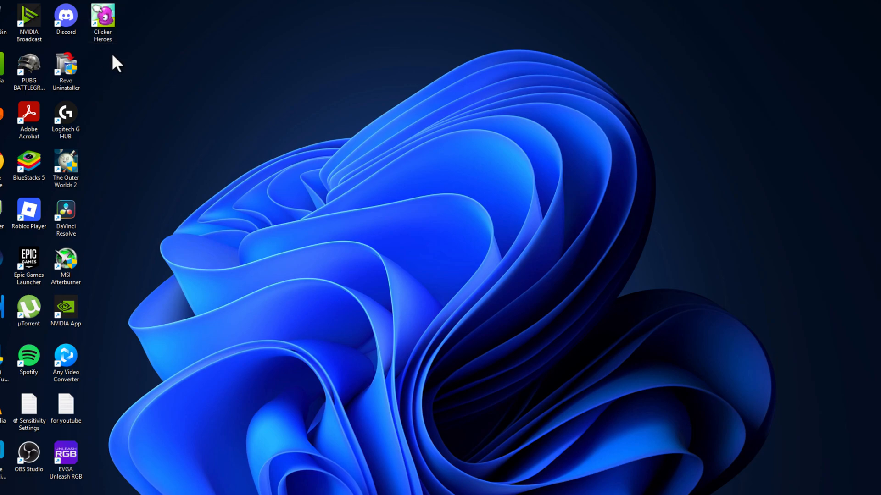
{"action": "mouse_move", "coordinate": [198, 199]}
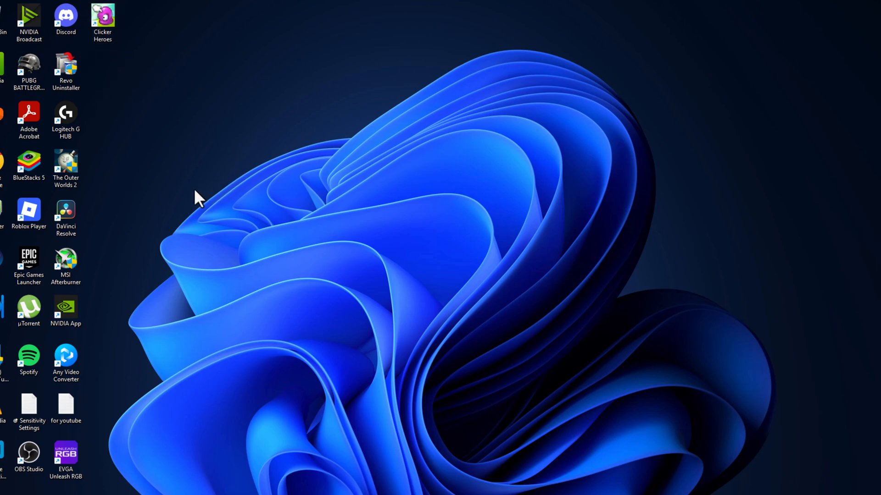
{"action": "mouse_move", "coordinate": [322, 376]}
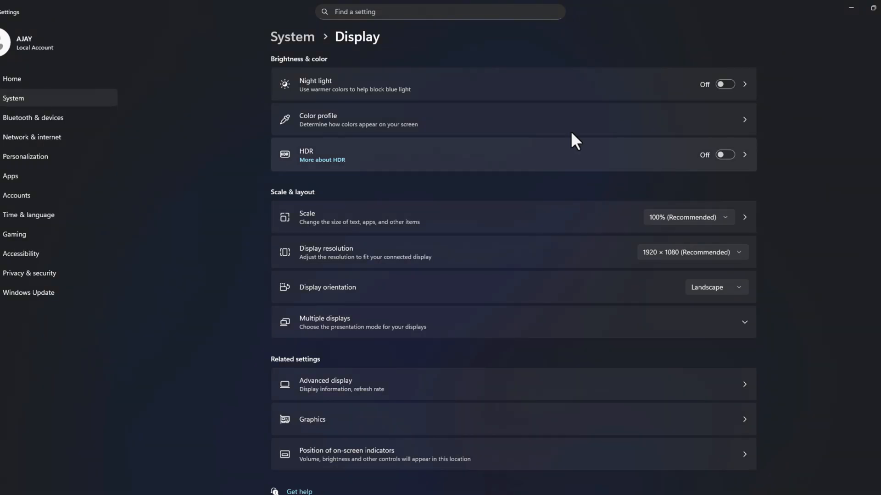
{"action": "mouse_move", "coordinate": [674, 270]}
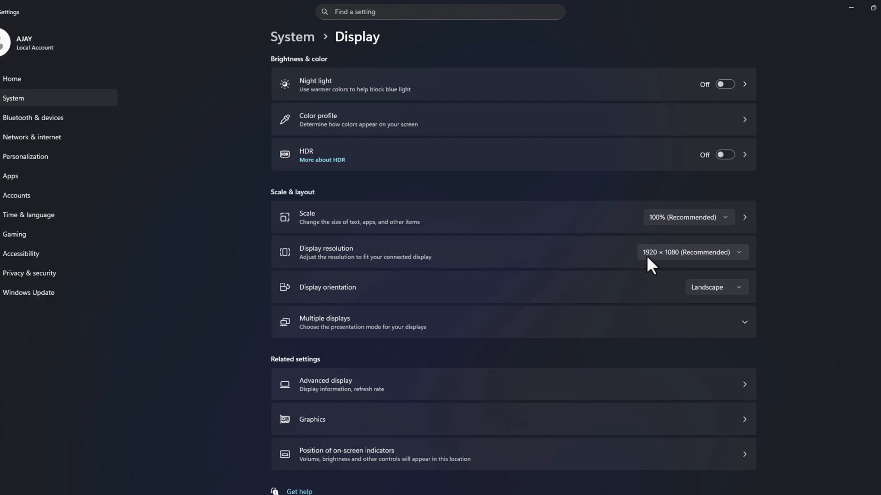
{"action": "mouse_move", "coordinate": [652, 263]}
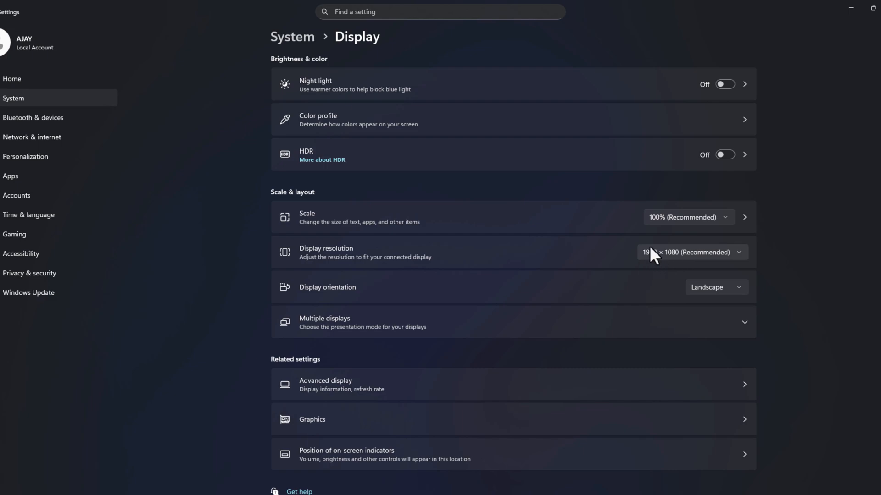
{"action": "mouse_move", "coordinate": [853, 8]}
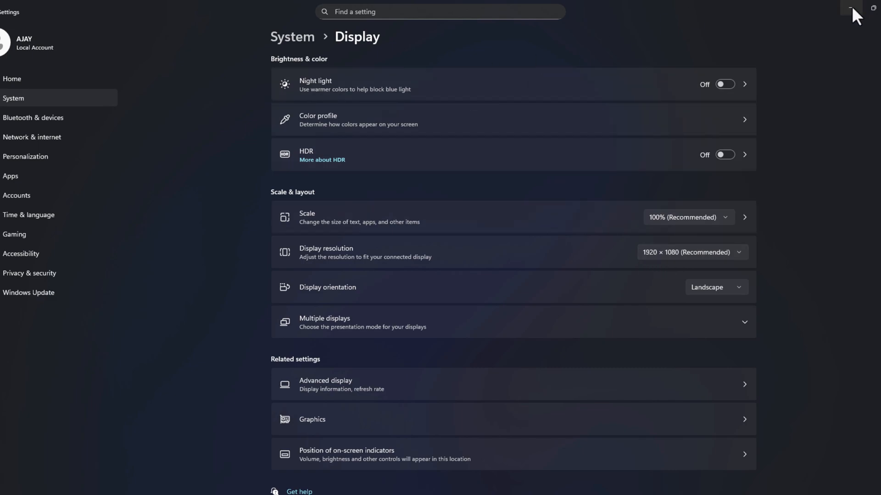
{"action": "left_click", "coordinate": [849, 8]}
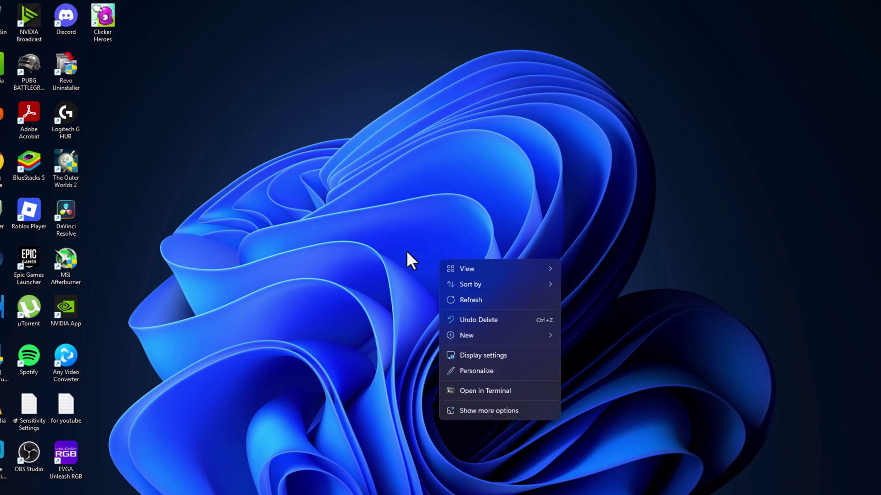
{"action": "left_click", "coordinate": [481, 355]}
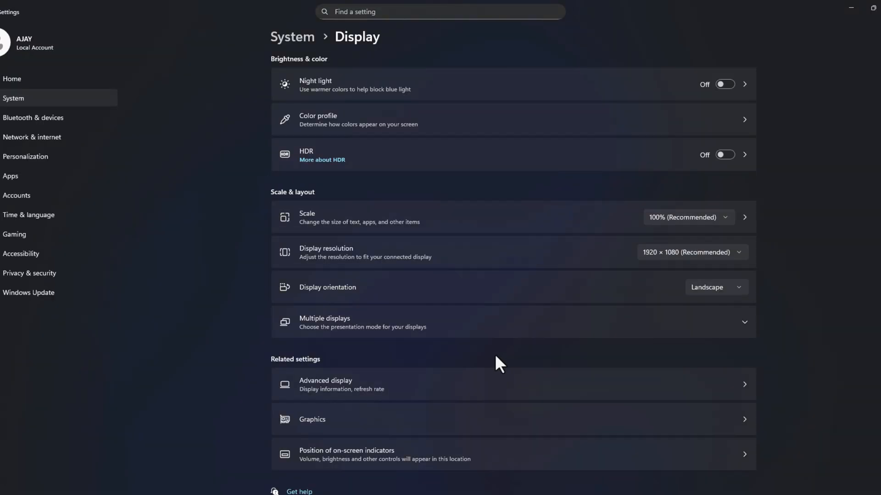
{"action": "mouse_move", "coordinate": [311, 169]}
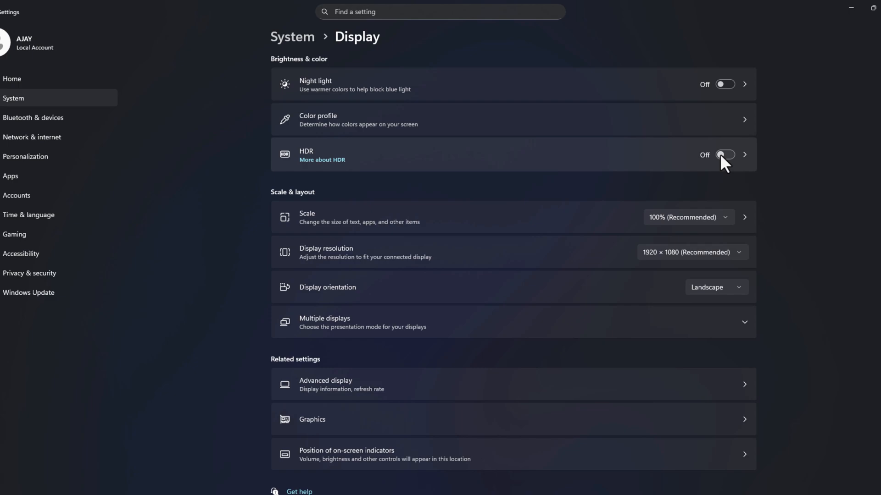
{"action": "mouse_move", "coordinate": [778, 169]}
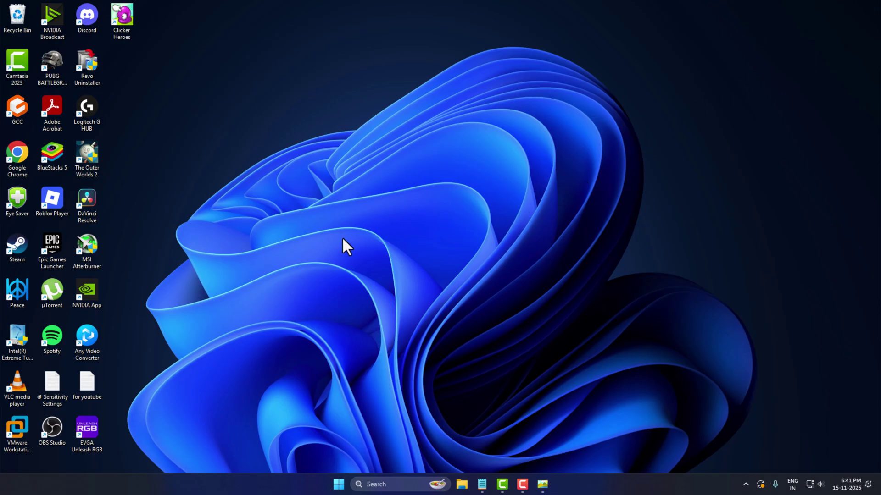
{"action": "mouse_move", "coordinate": [376, 275]}
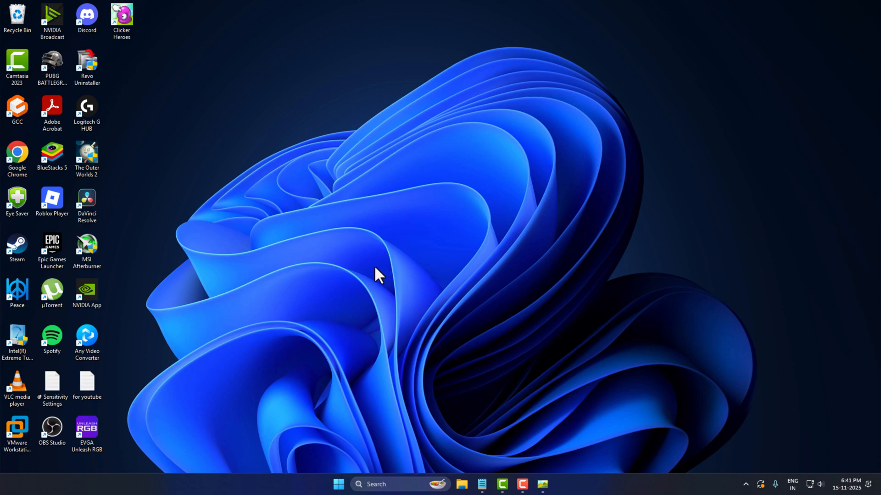